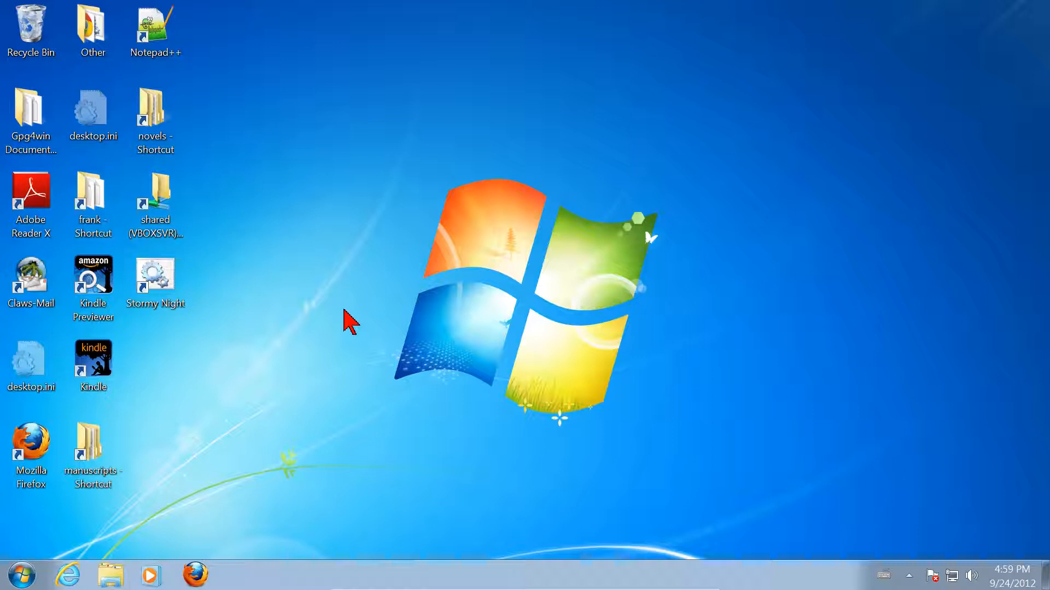
pyautogui.moveTo(316, 279)
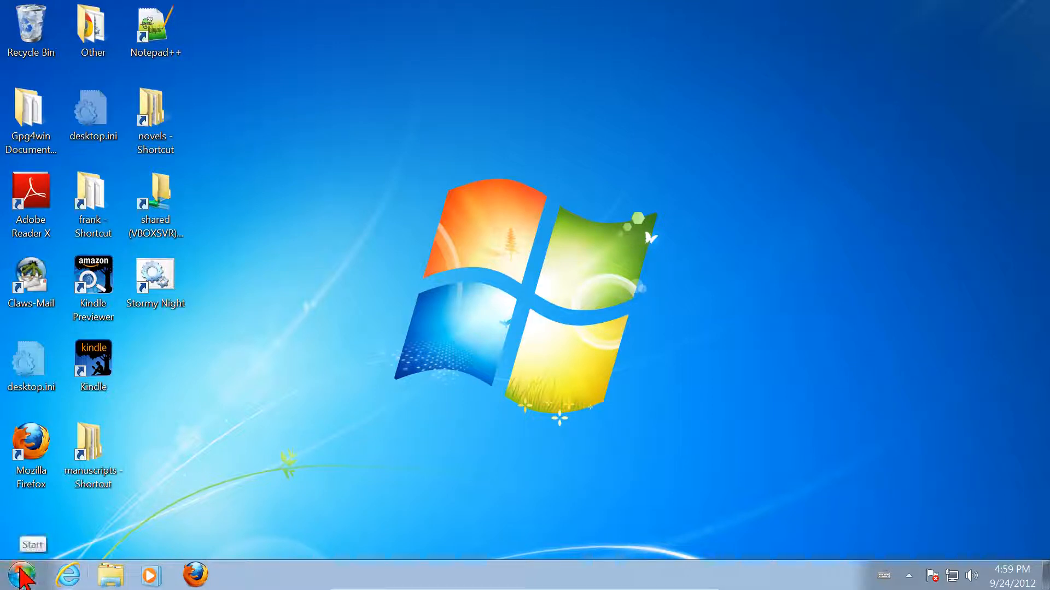
# Open a new Windows Explorer window from the Start menu and browse Local Disk (C:)
pyautogui.rightClick(16, 570)
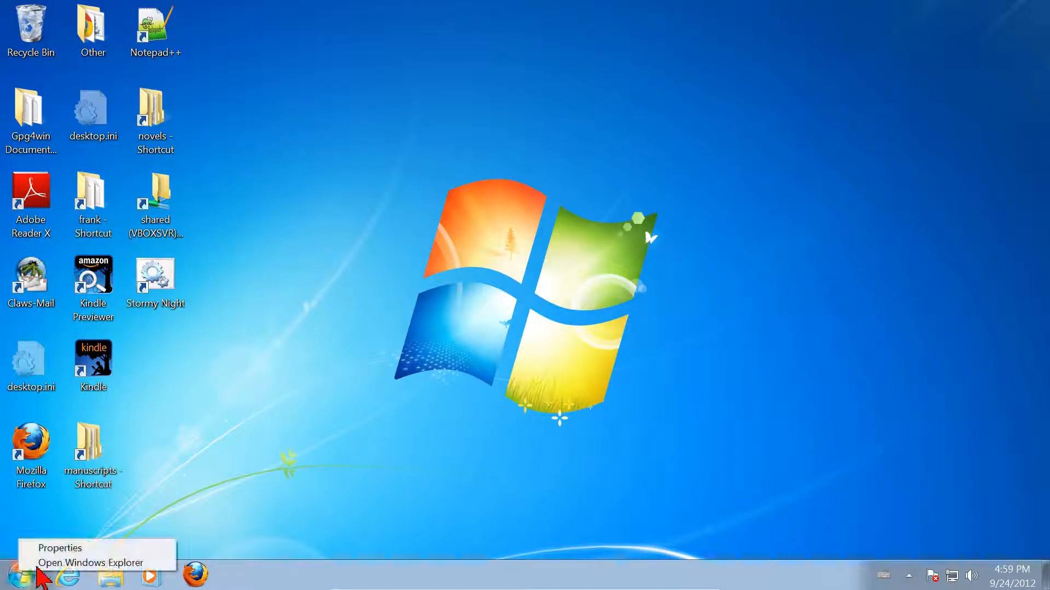
pyautogui.click(90, 562)
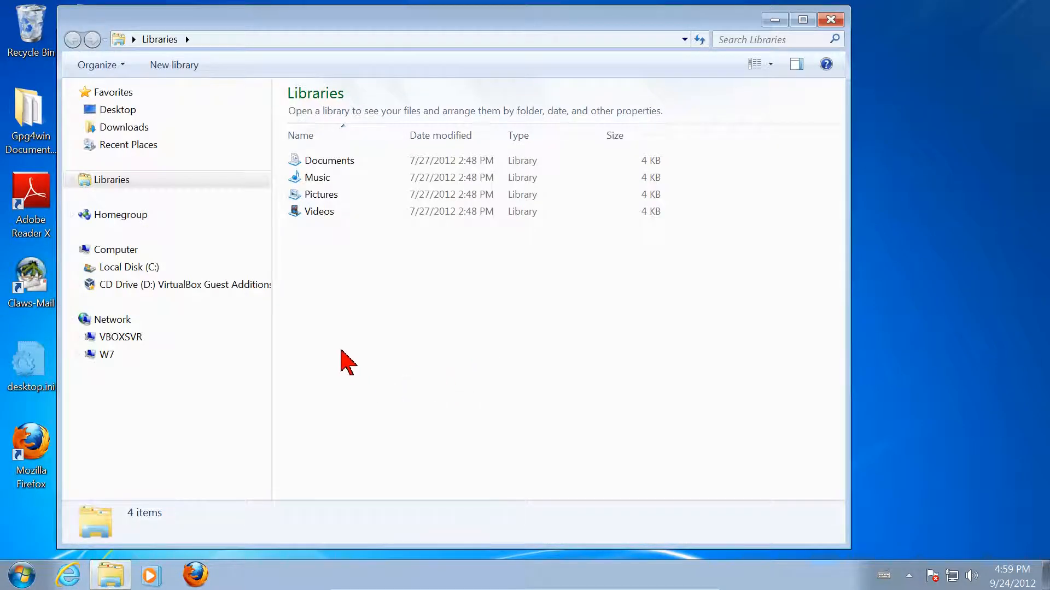
pyautogui.moveTo(340, 354)
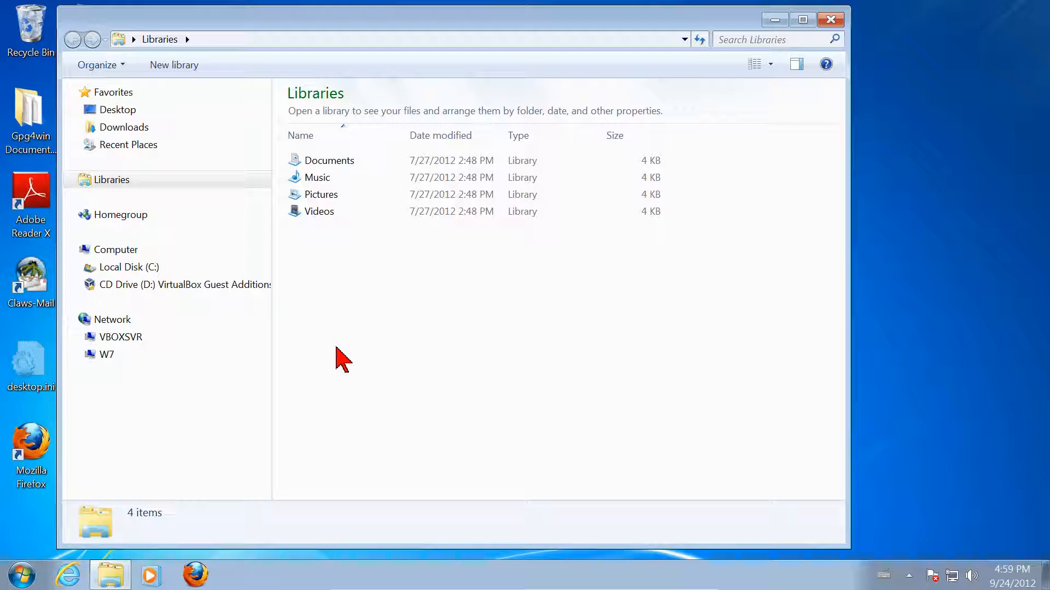
pyautogui.moveTo(807, 52)
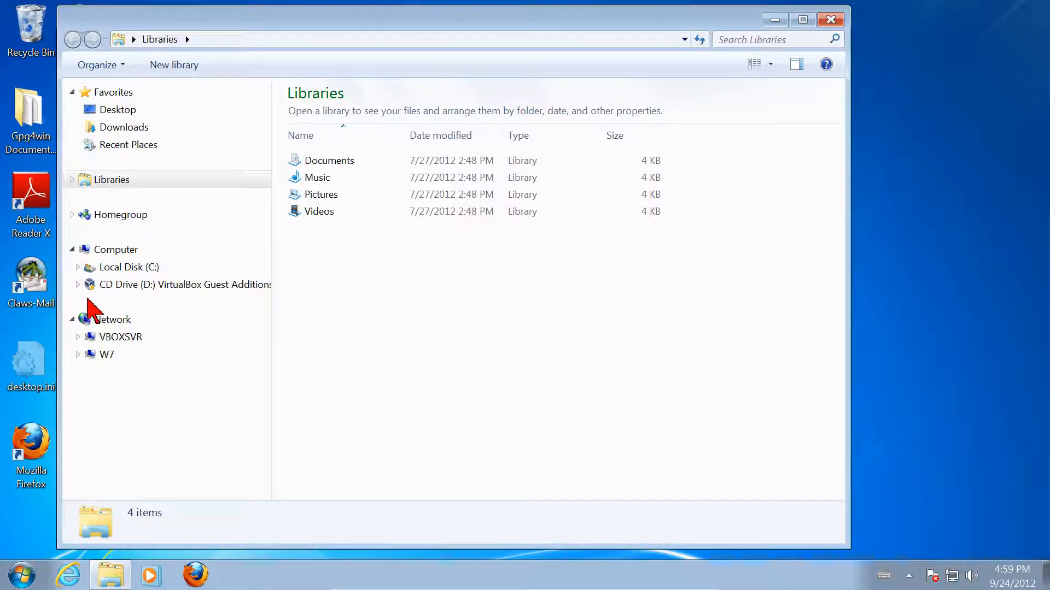
pyautogui.click(115, 249)
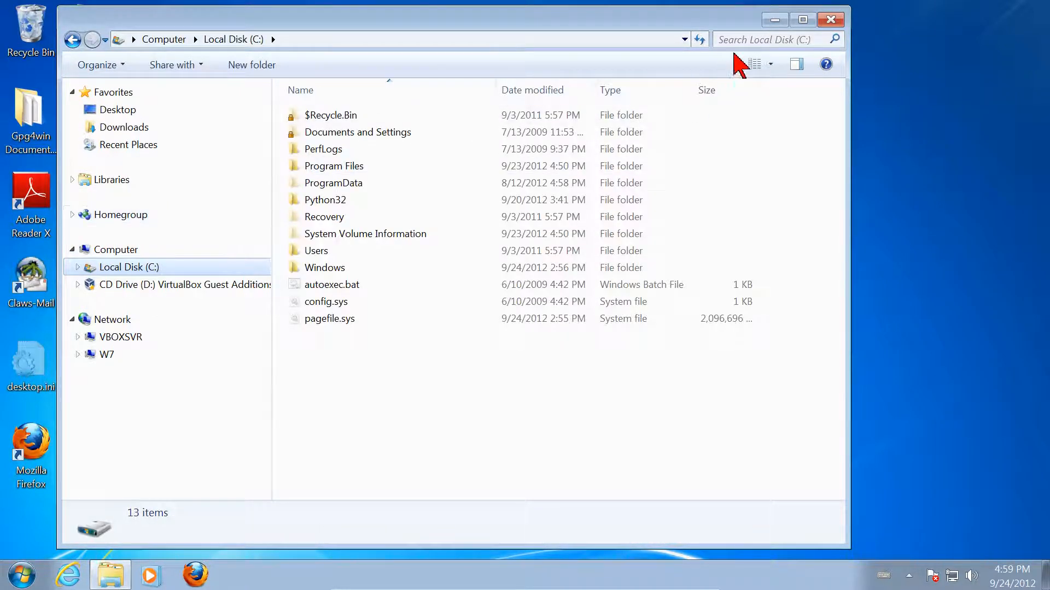
# Search Local Disk (C:) for *.mobi and move the results window left
pyautogui.click(773, 40)
pyautogui.write('*.mobi')
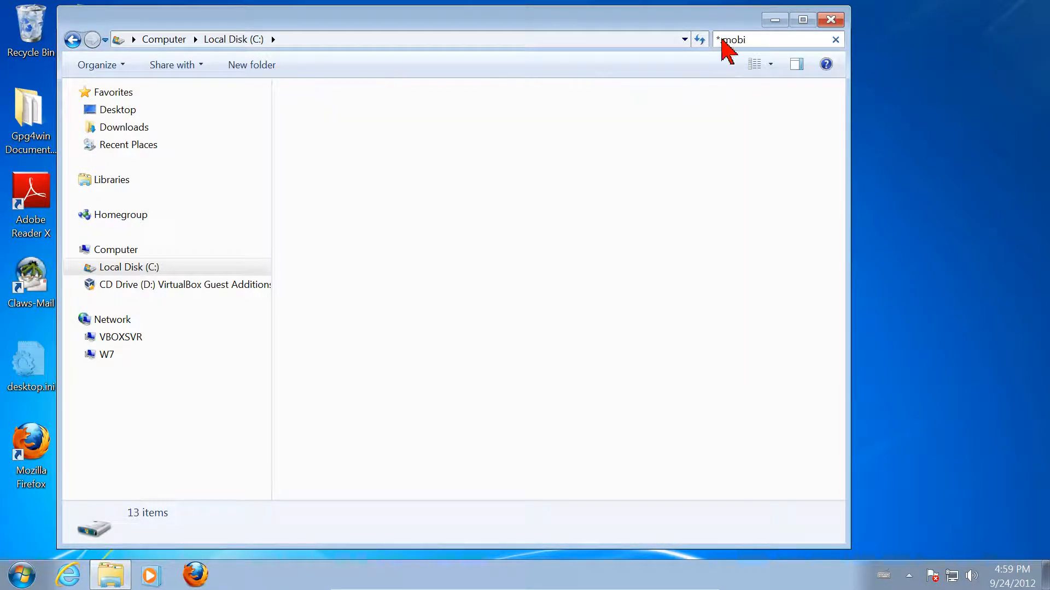
pyautogui.press('Enter')
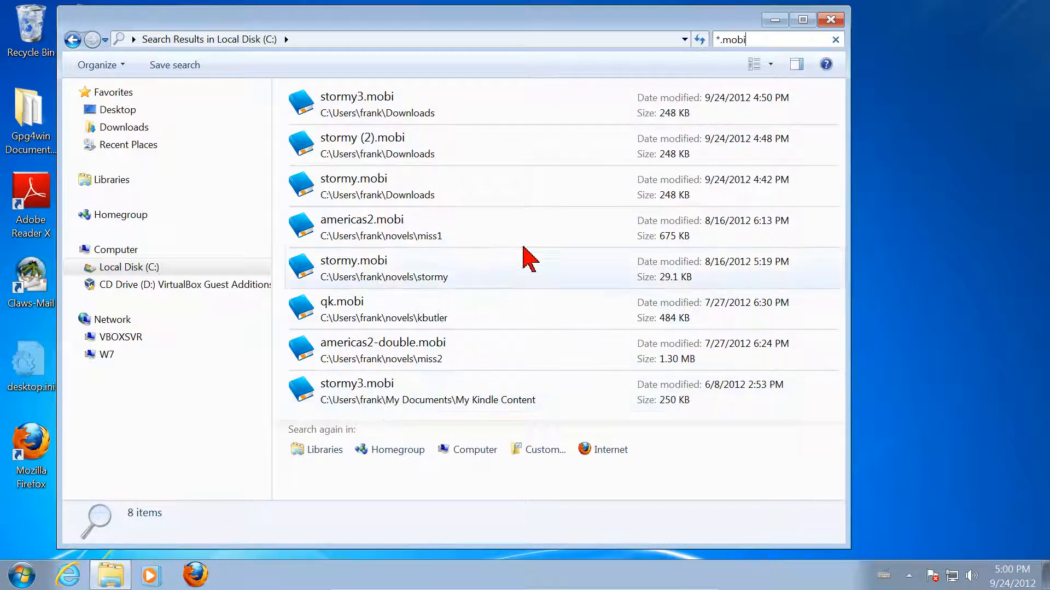
pyautogui.moveTo(529, 159)
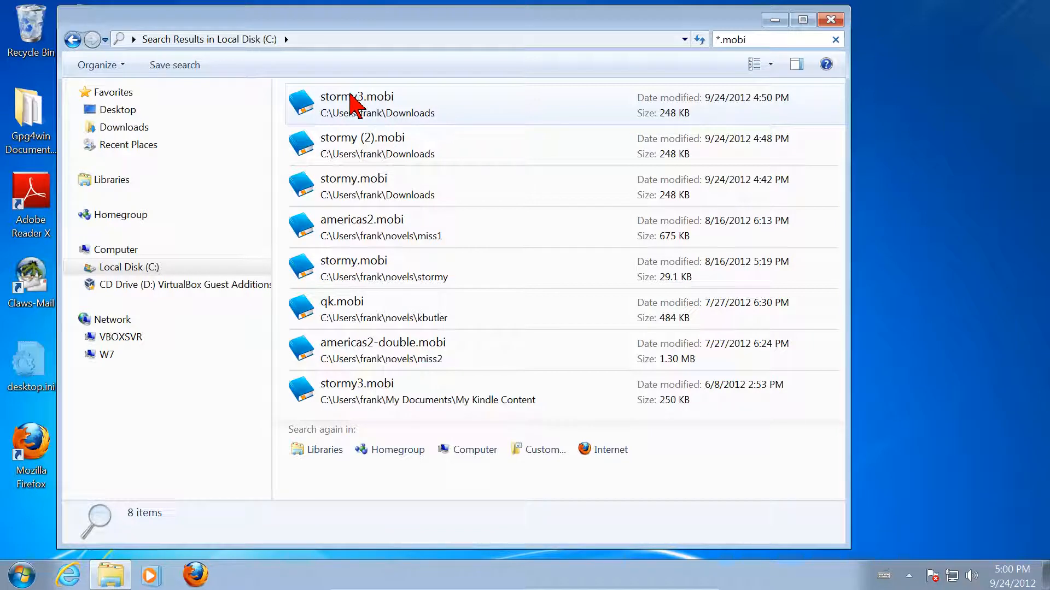
pyautogui.moveTo(357, 104); pyautogui.dragTo(951, 134)
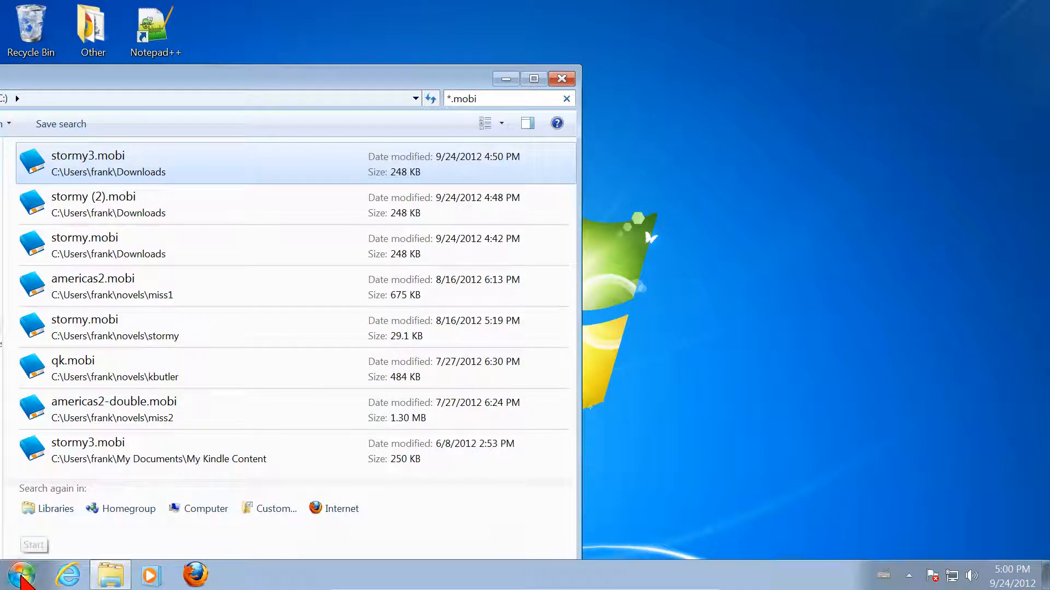
# Open a second Explorer window on the right and dismiss the USB speed notification
pyautogui.rightClick(20, 579)
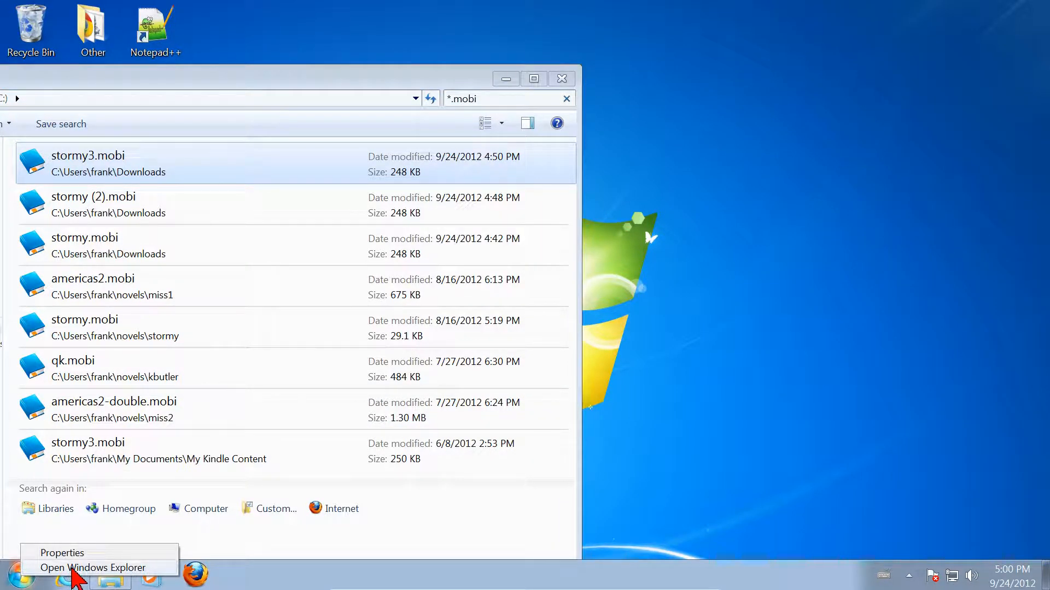
pyautogui.click(94, 567)
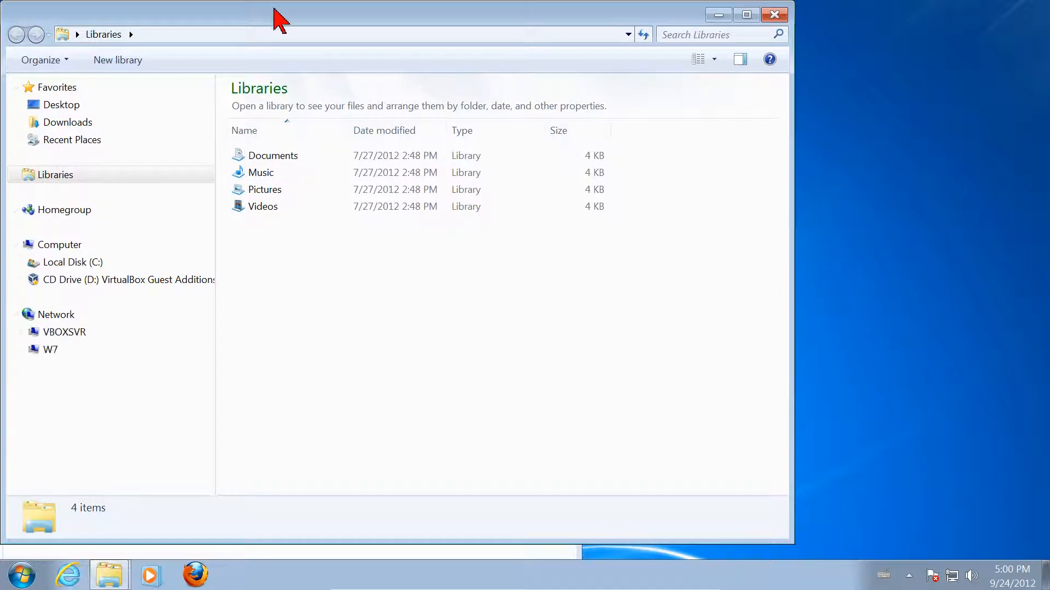
pyautogui.moveTo(280, 16); pyautogui.dragTo(635, 24)
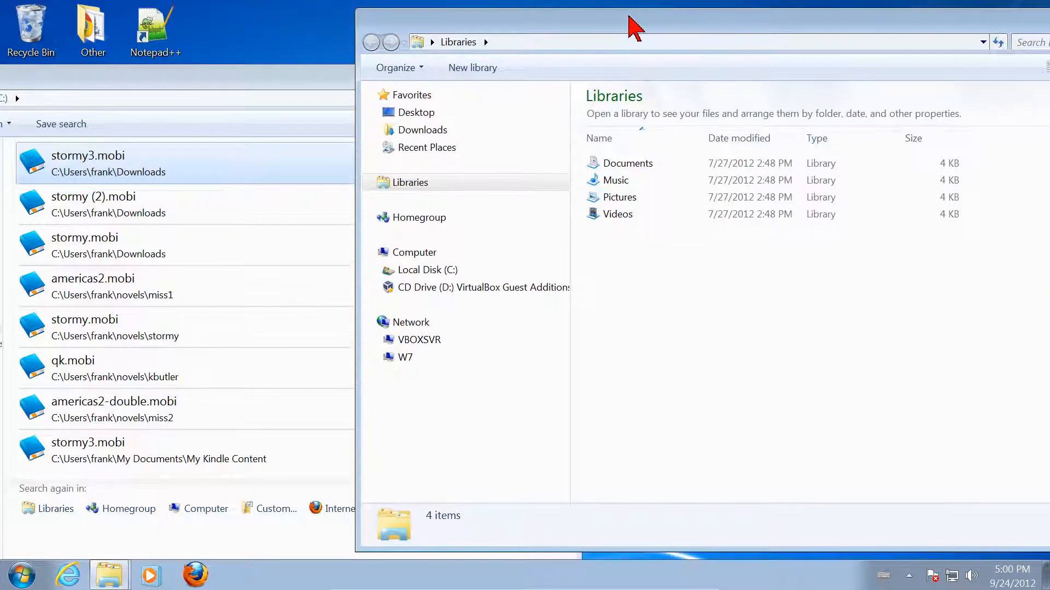
pyautogui.moveTo(610, 261)
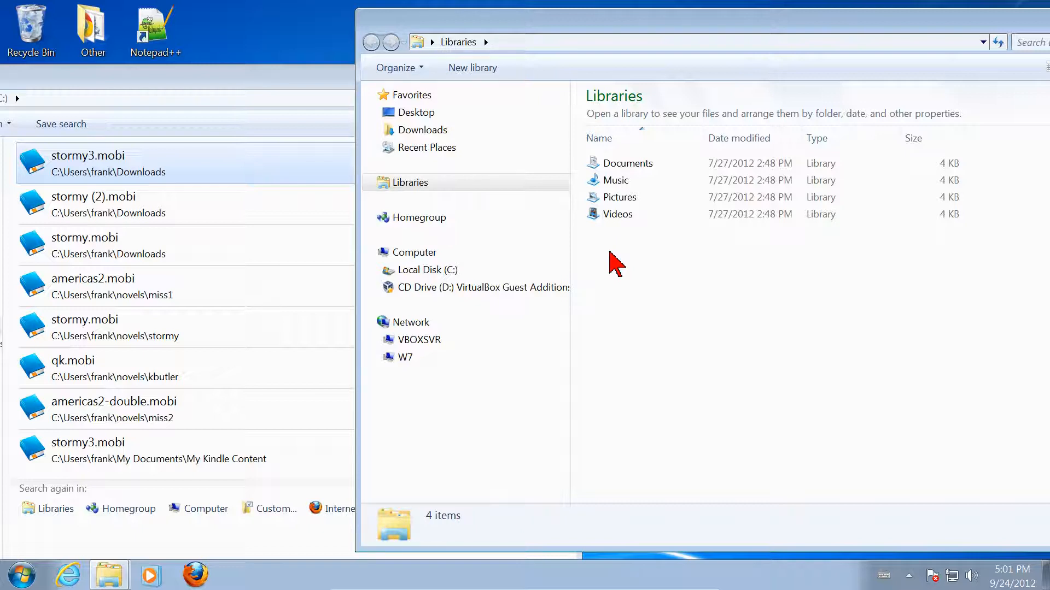
pyautogui.moveTo(679, 321)
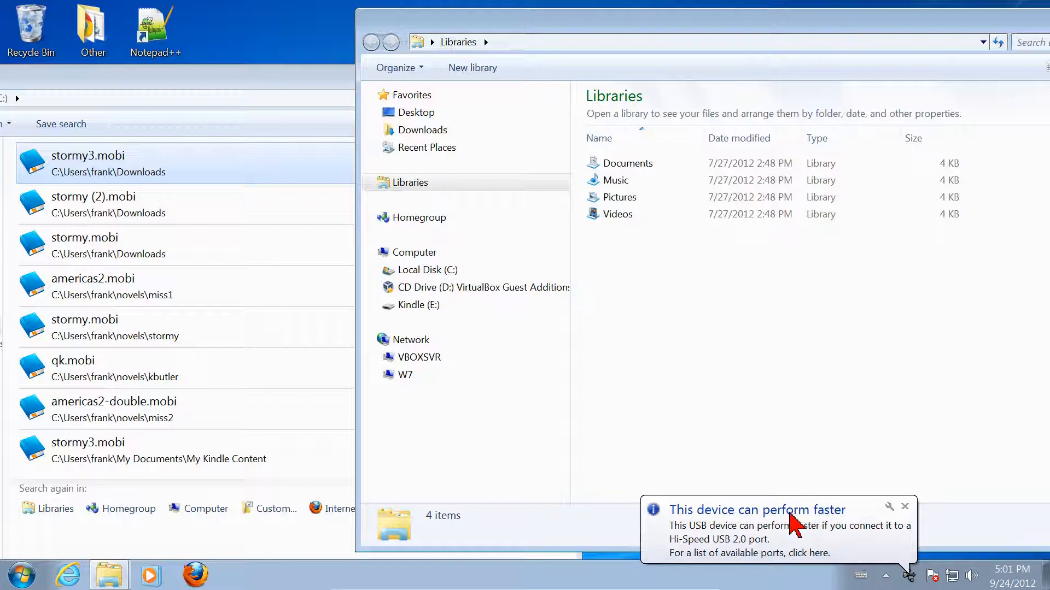
pyautogui.click(905, 506)
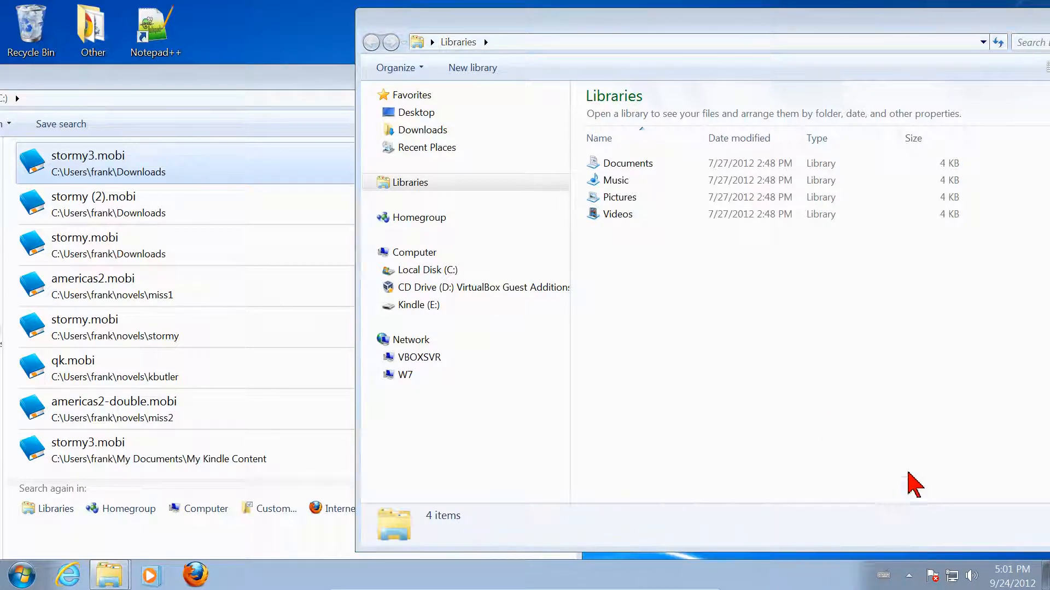
pyautogui.moveTo(920, 580)
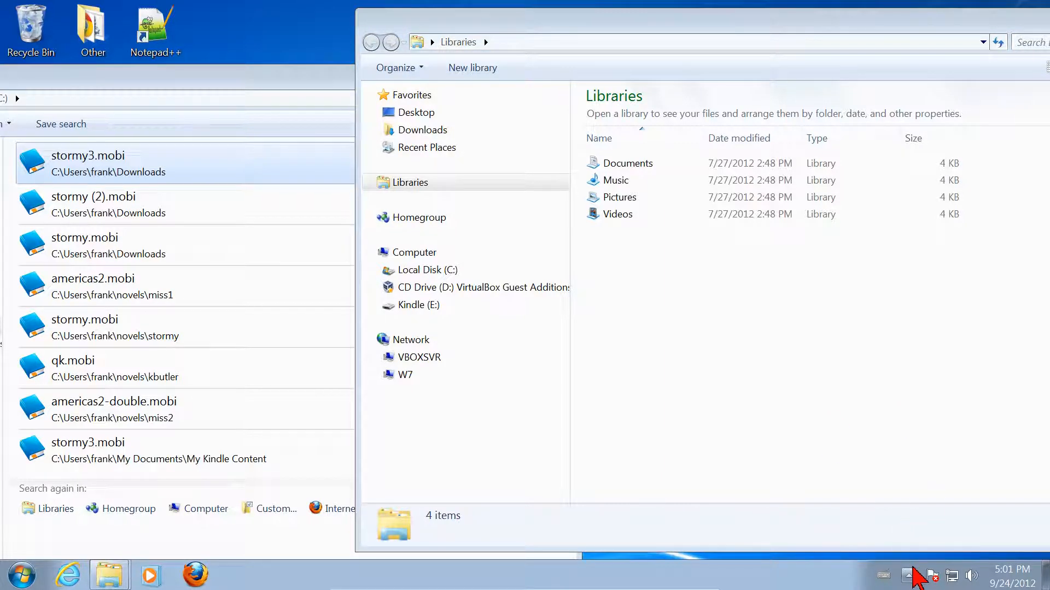
pyautogui.moveTo(870, 379)
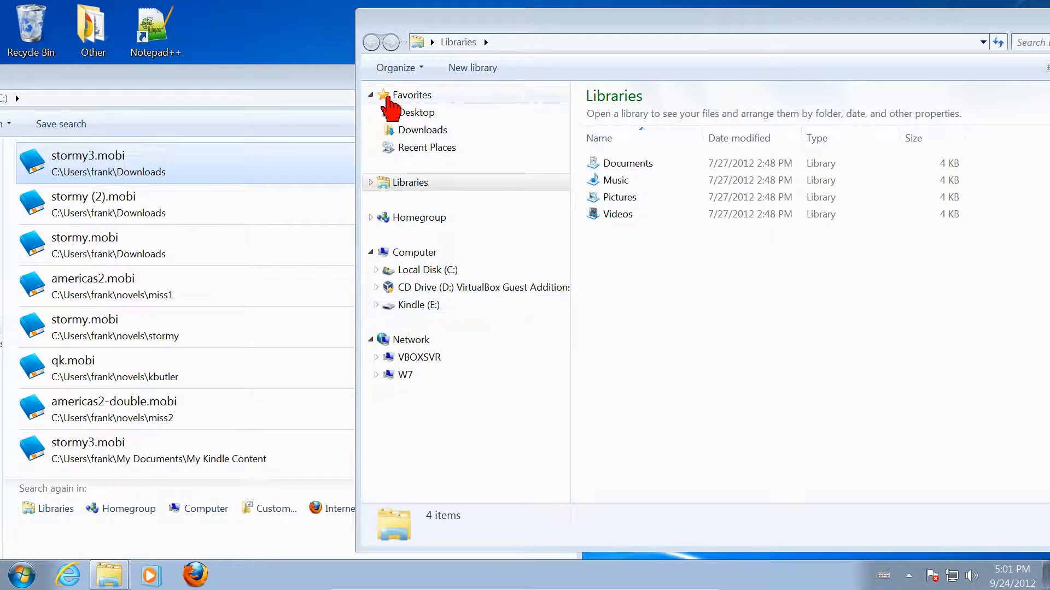
pyautogui.moveTo(416, 305)
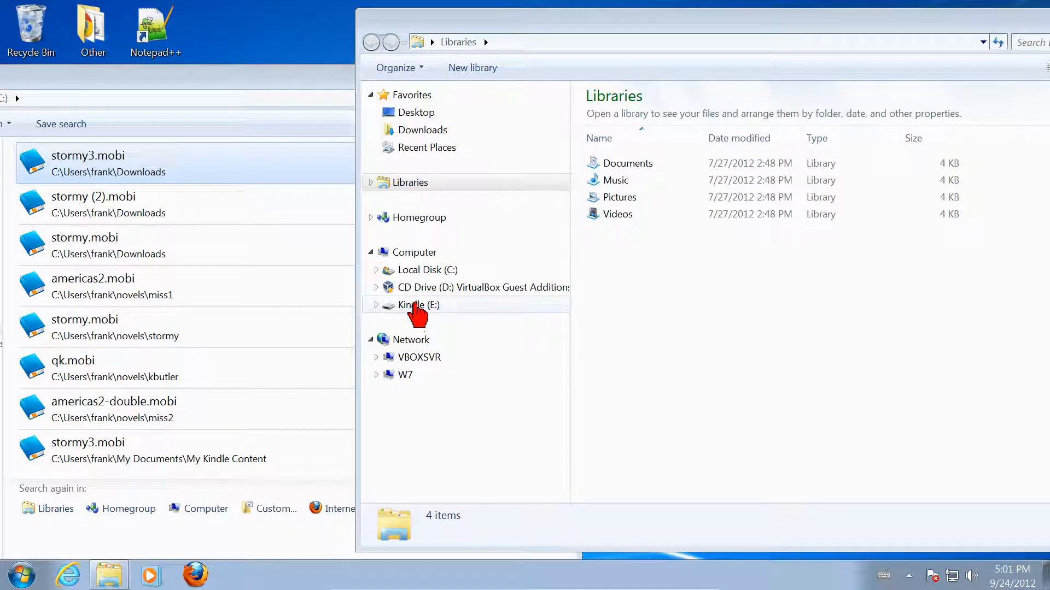
pyautogui.moveTo(409, 315)
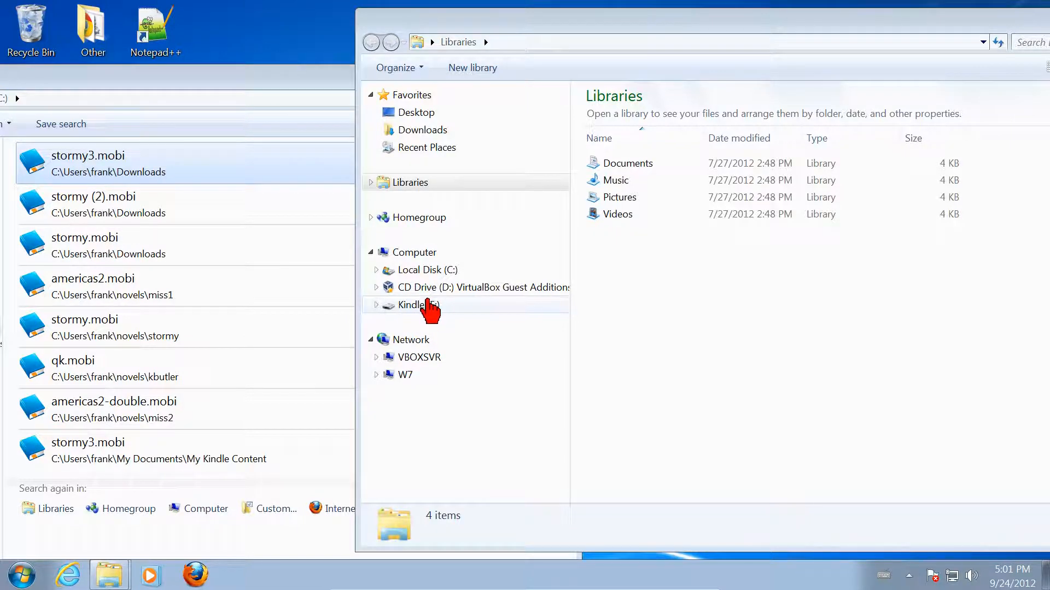
pyautogui.moveTo(503, 346)
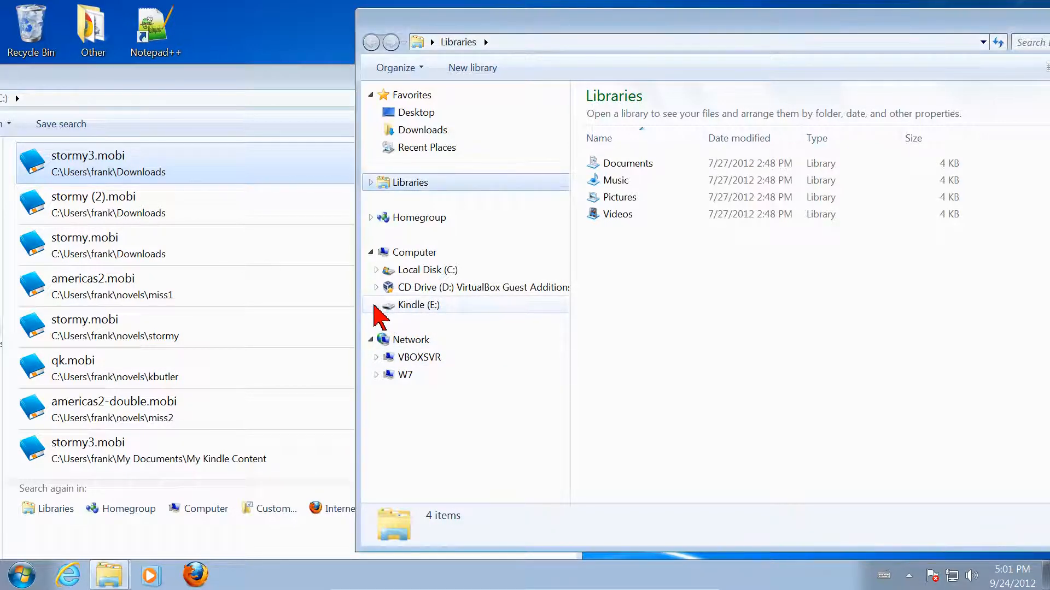
# Expand Kindle (E:) in the second window's navigation pane
pyautogui.click(375, 305)
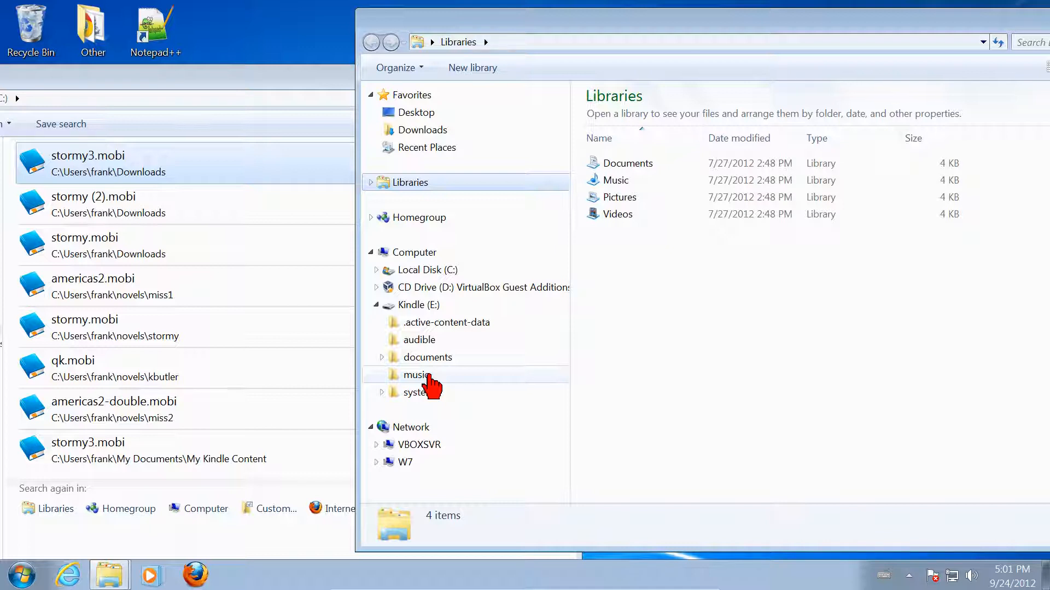
pyautogui.moveTo(509, 325)
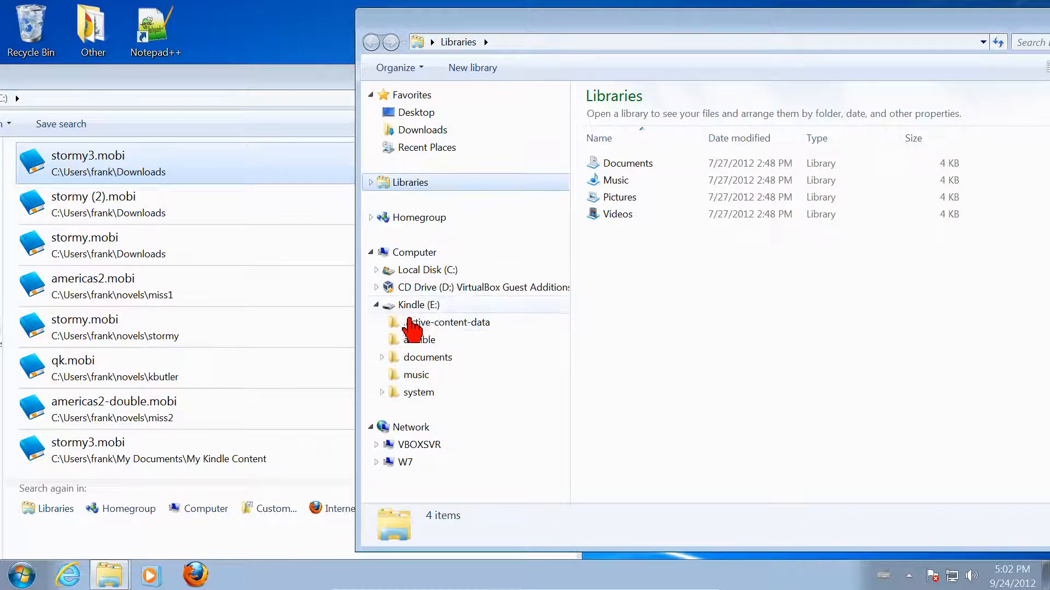
pyautogui.moveTo(377, 365)
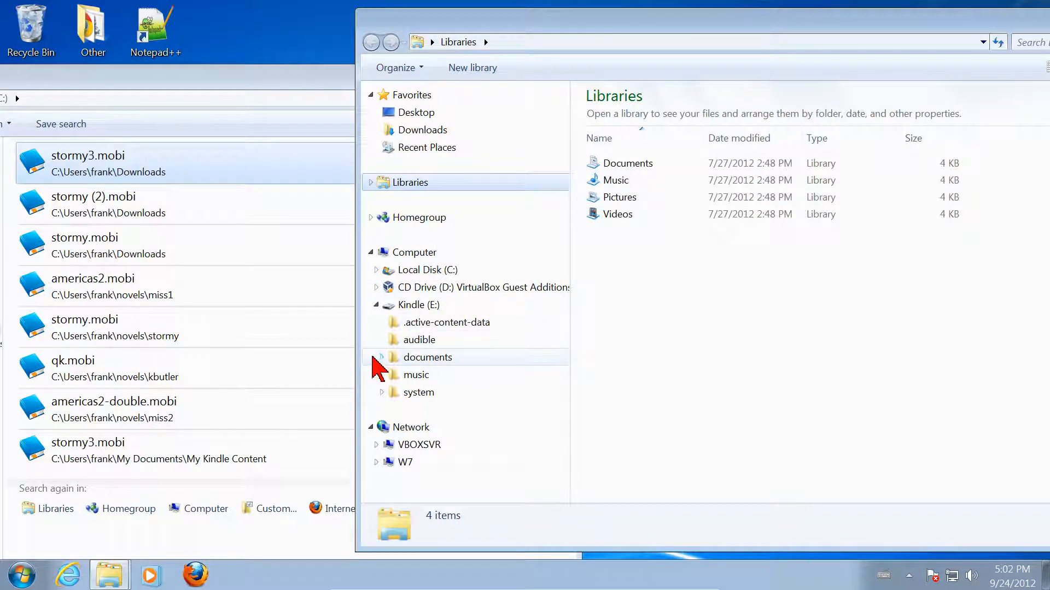
pyautogui.moveTo(410, 365)
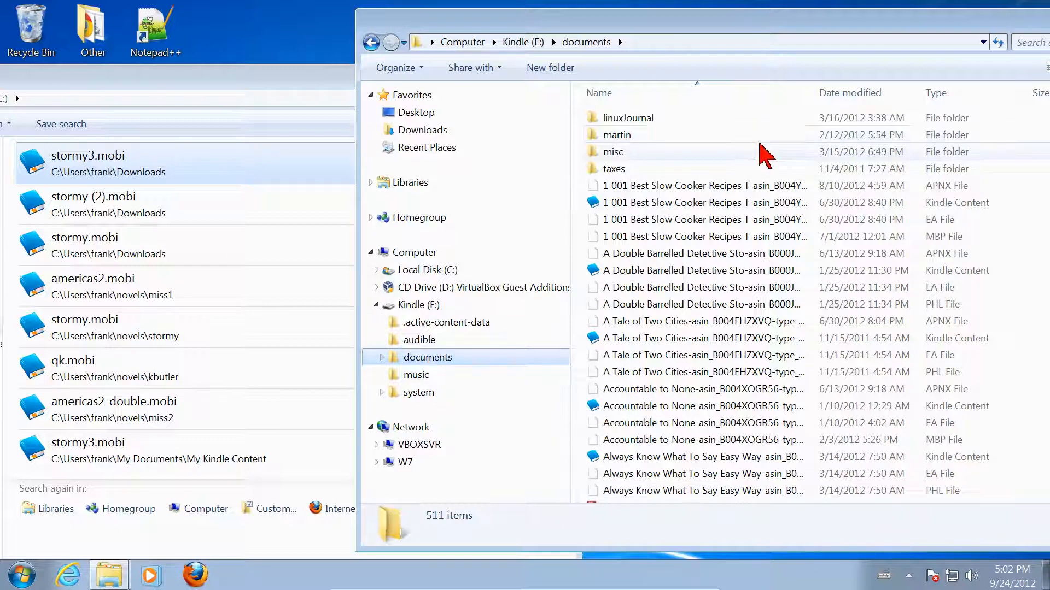
pyautogui.moveTo(689, 194)
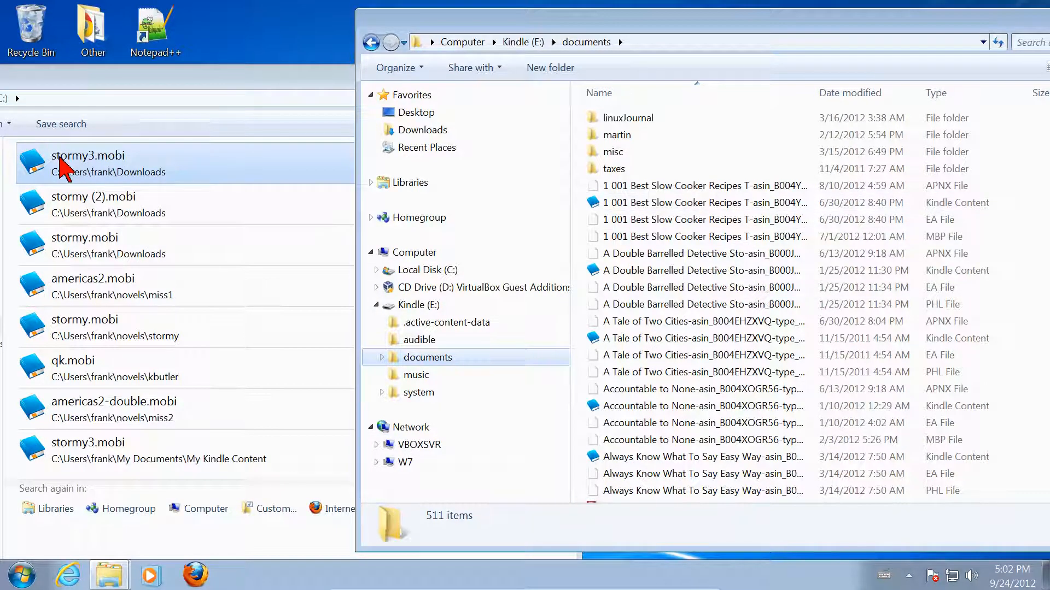
pyautogui.moveTo(114, 183)
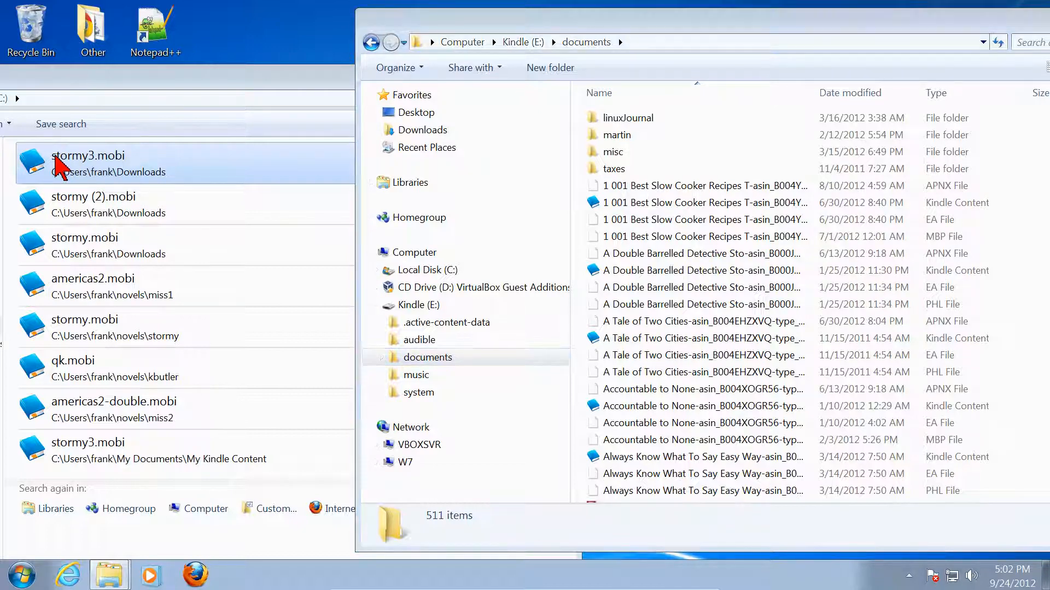
# Right-drag stormy3.mobi into the Kindle documents list and choose Copy here
pyautogui.moveTo(60, 161); pyautogui.dragTo(154, 215)
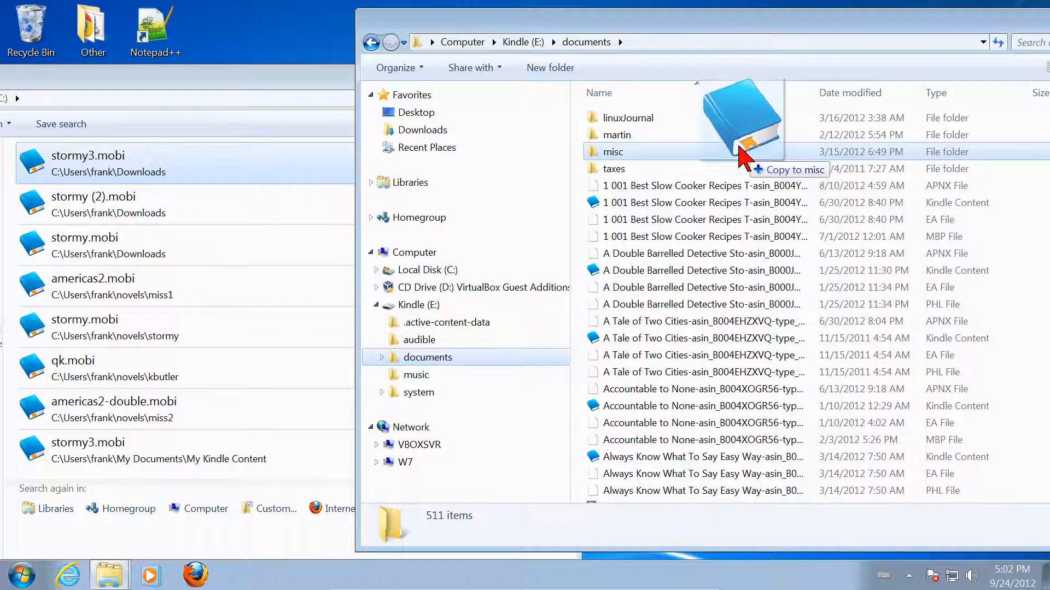
pyautogui.moveTo(742, 148)
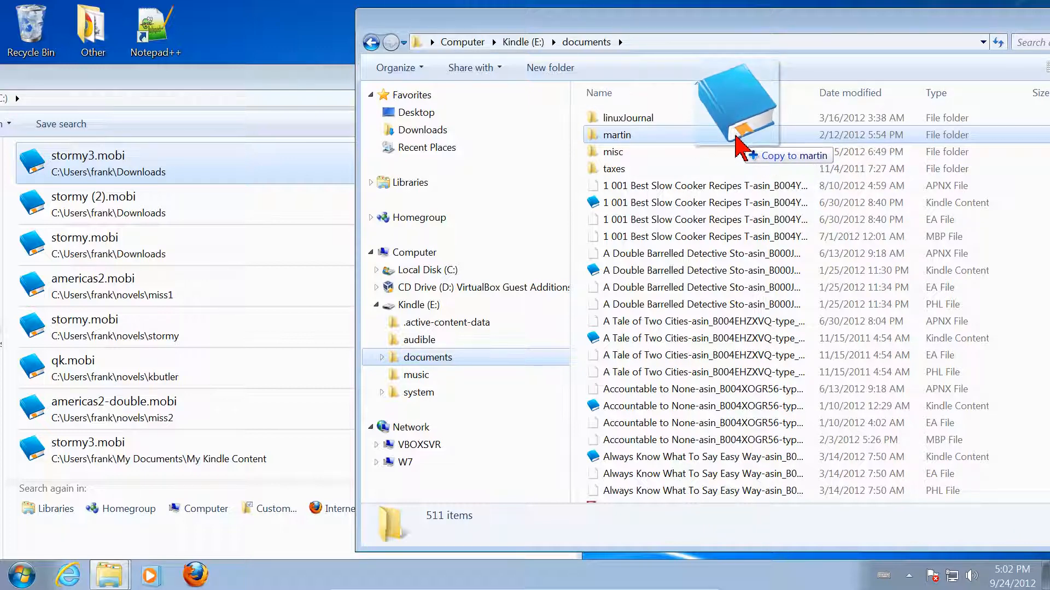
pyautogui.moveTo(748, 225)
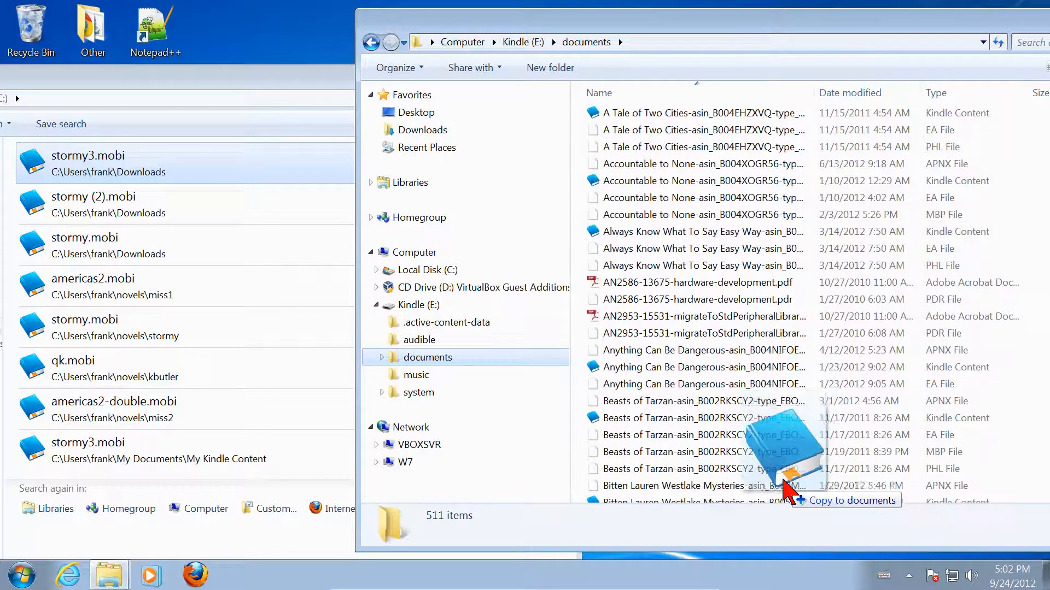
pyautogui.moveTo(796, 489); pyautogui.dragTo(757, 394)
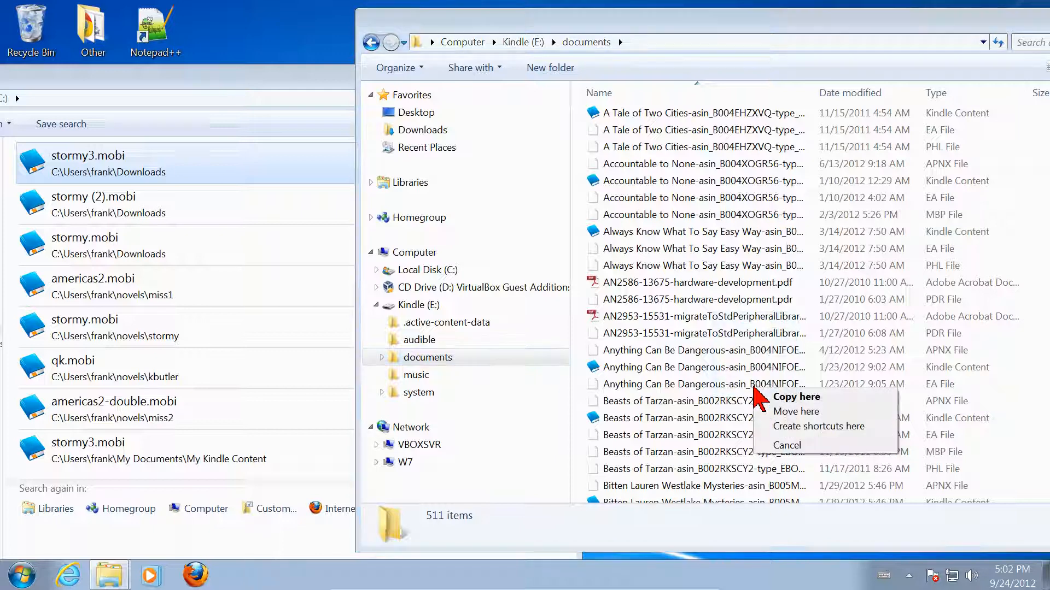
pyautogui.moveTo(809, 402)
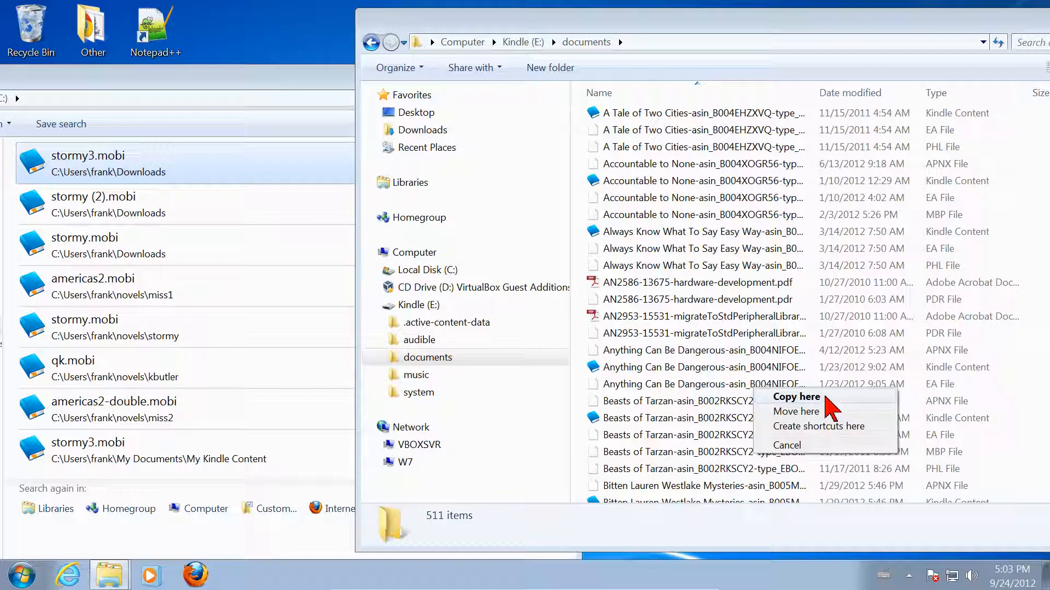
pyautogui.moveTo(830, 425)
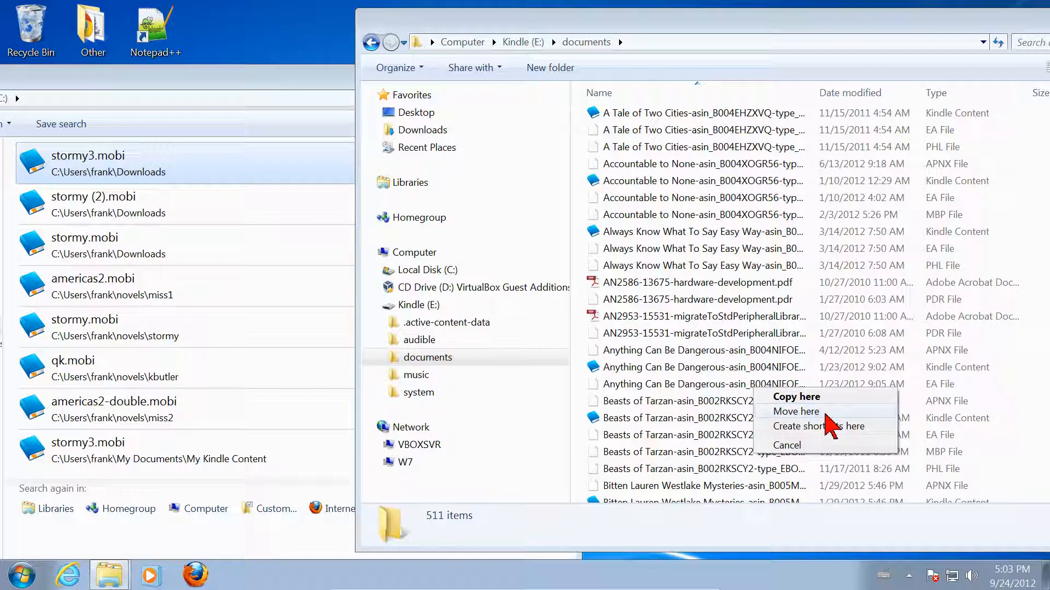
pyautogui.moveTo(833, 402)
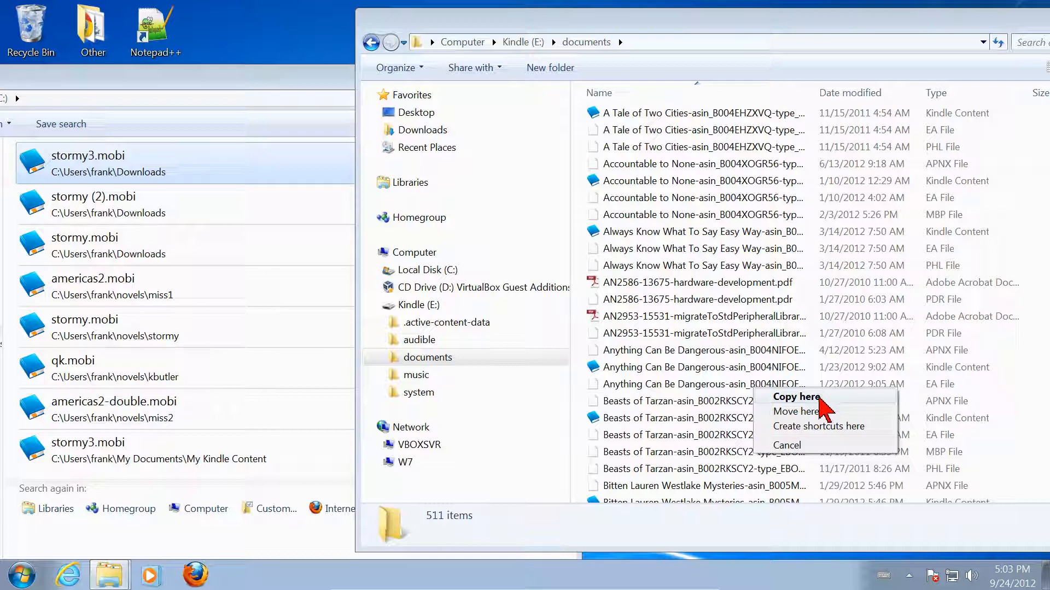
pyautogui.click(796, 396)
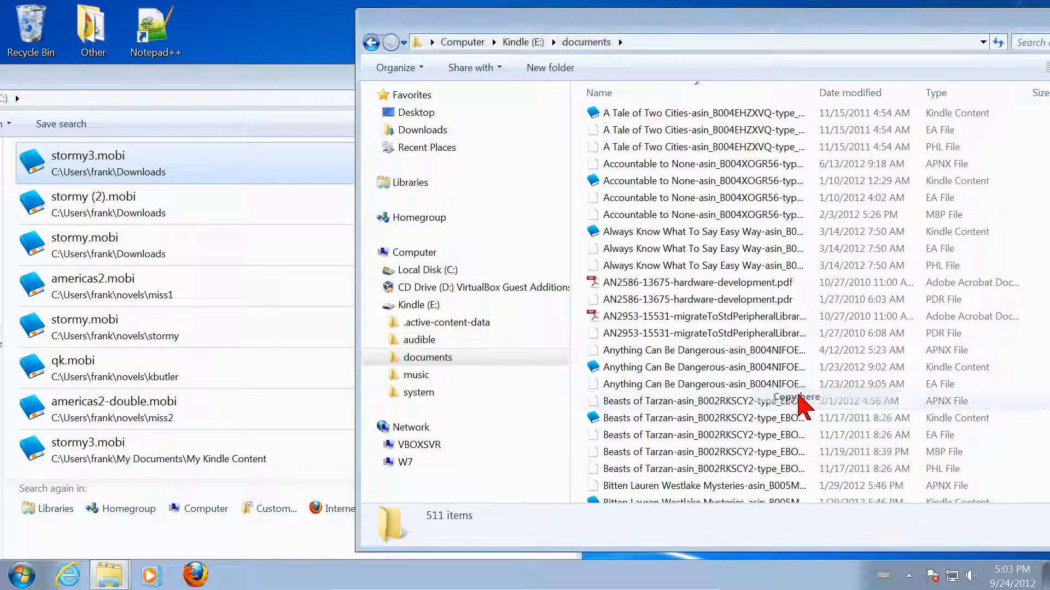
pyautogui.click(795, 396)
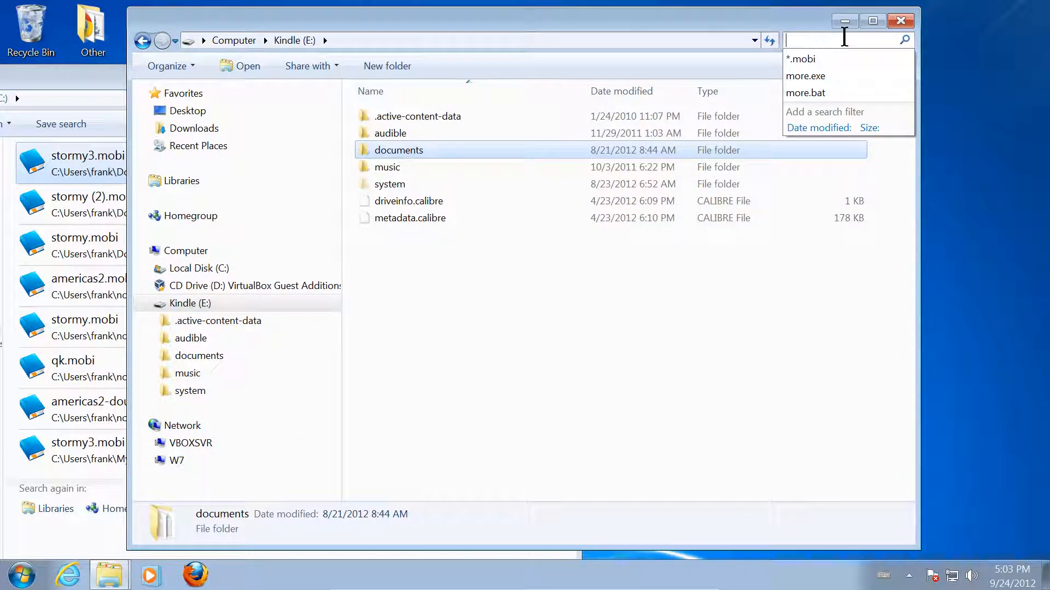
# Search Kindle (E:) for 'stormy' to confirm stormy3.mobi is in documents
pyautogui.write('stormy')
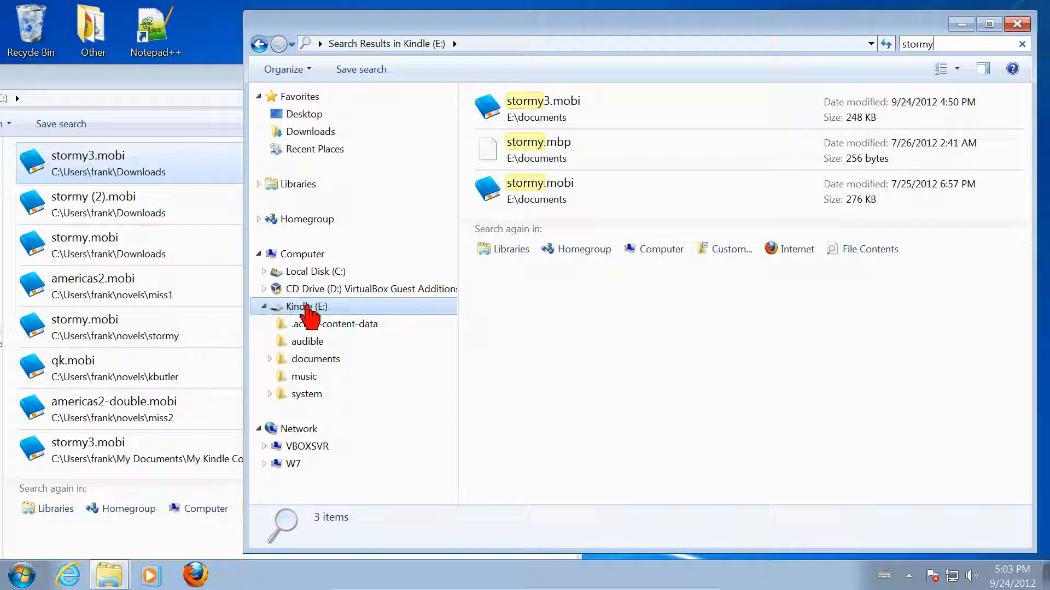
# Select Kindle (E:) in the navigation pane and choose Eject from its context menu
pyautogui.click(306, 306)
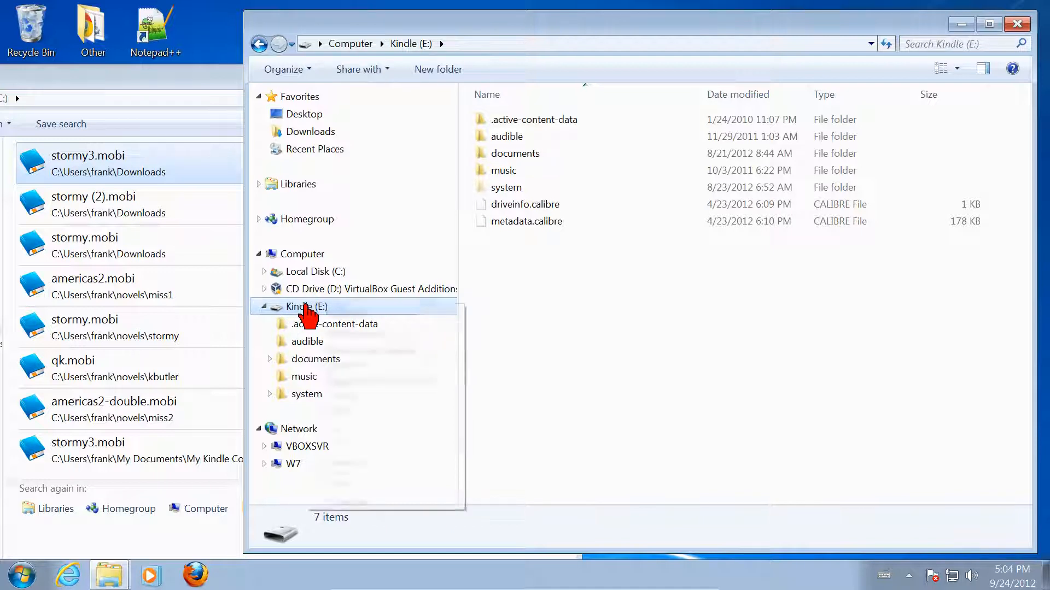
pyautogui.rightClick(306, 307)
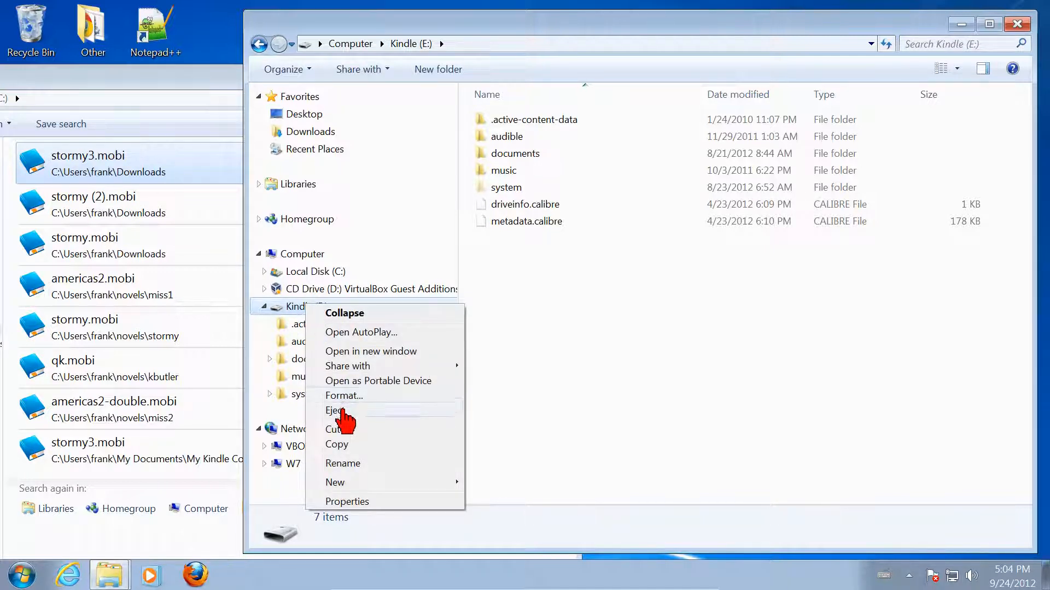
pyautogui.click(334, 411)
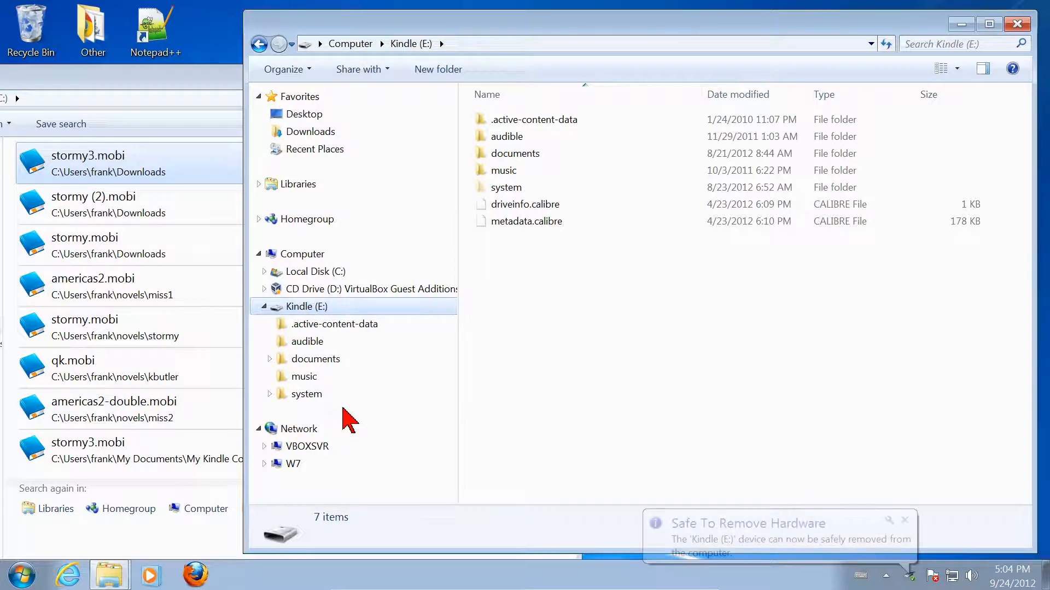